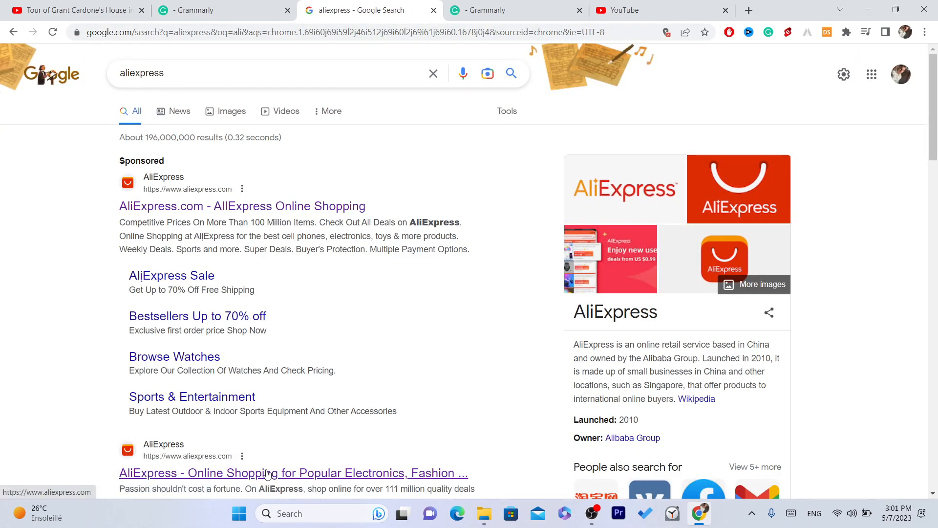
- Open AliExpress from the Google results and scroll the homepage to Weekly Deals
click(294, 472)
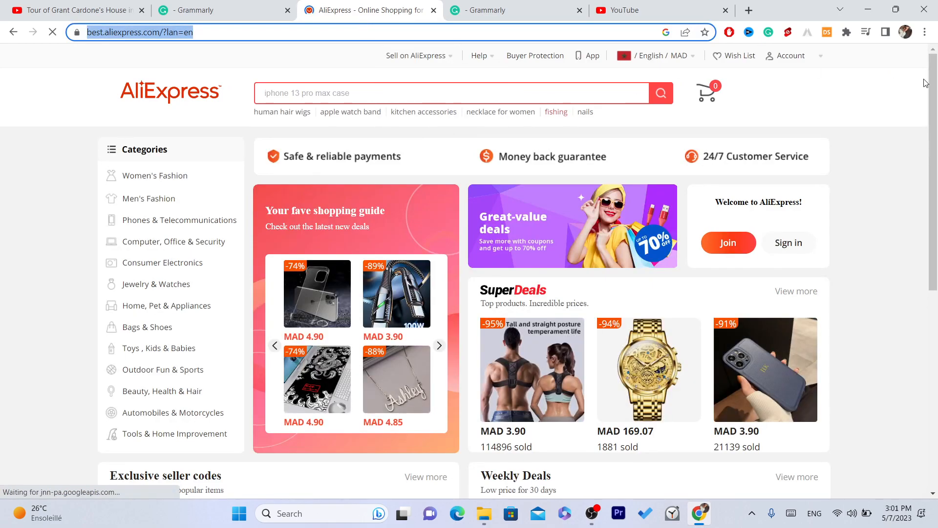
scroll(down, 3)
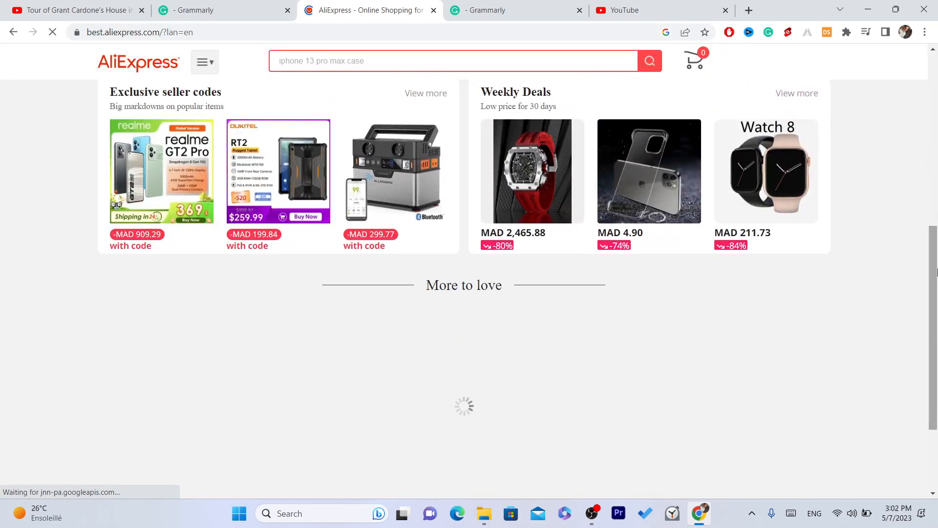
scroll(up, 3)
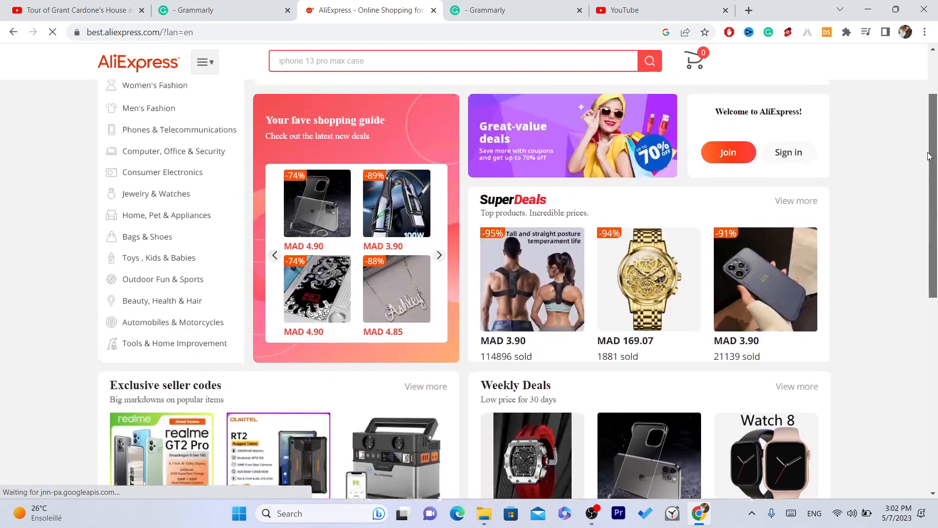
scroll(down, 3)
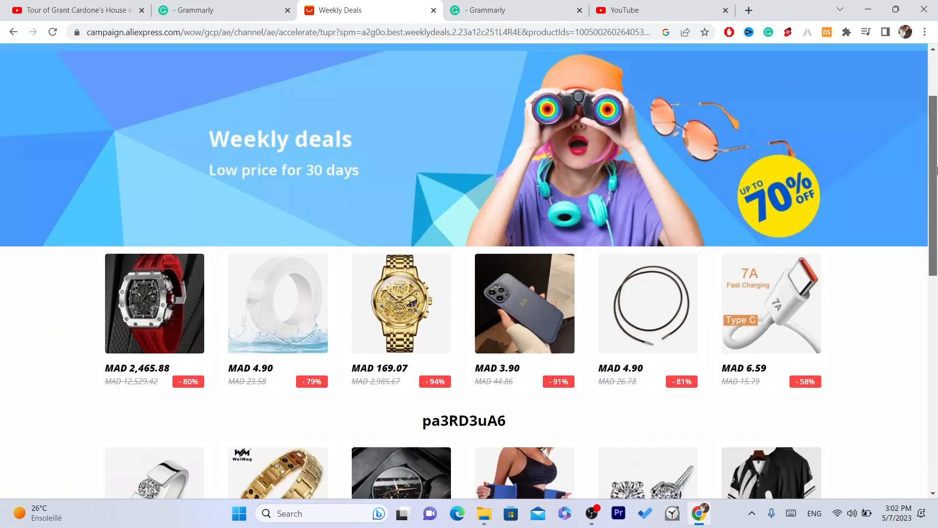
- Open the red TSAR BOMBA men's watch deal and scroll down its product page
click(154, 303)
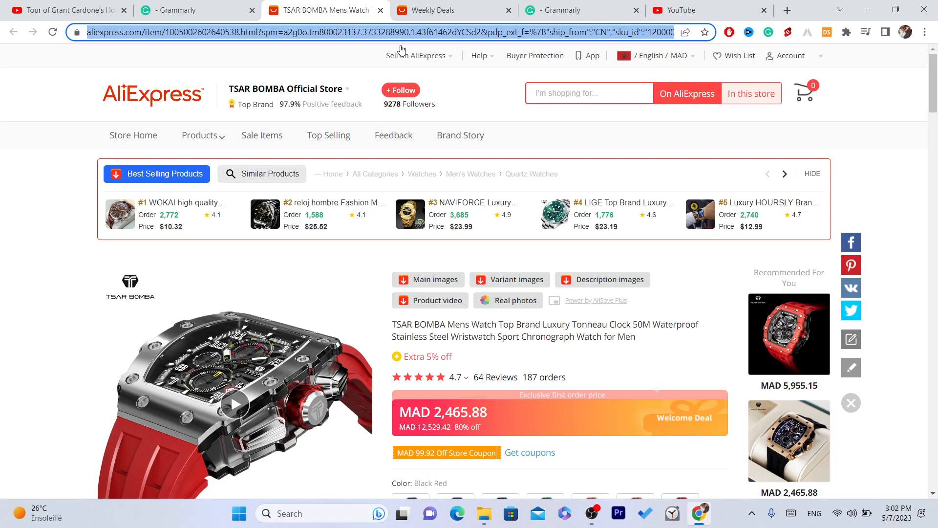
mouse_move(814, 109)
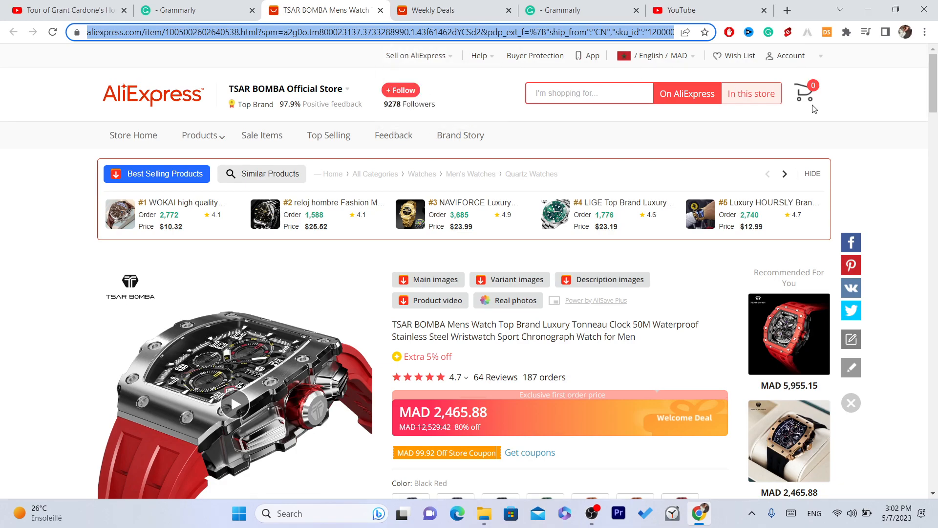
scroll(down, 3)
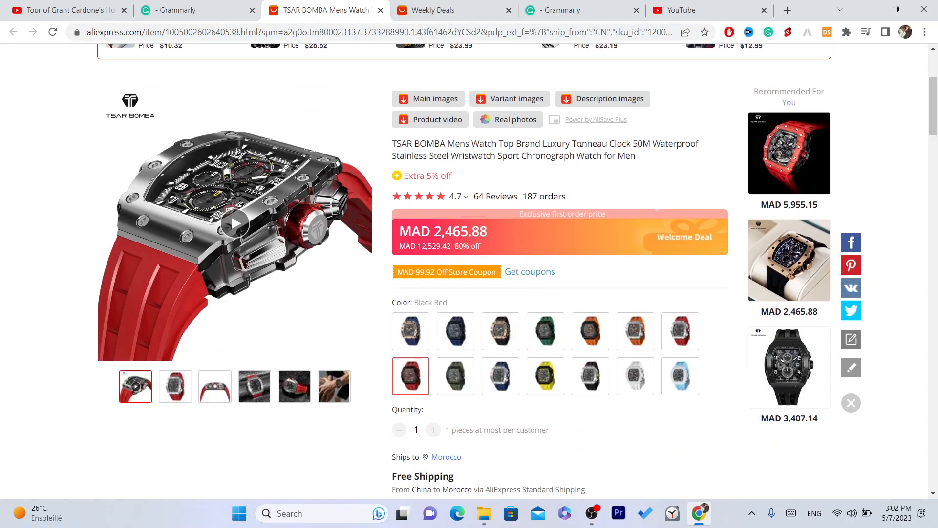
scroll(down, 3)
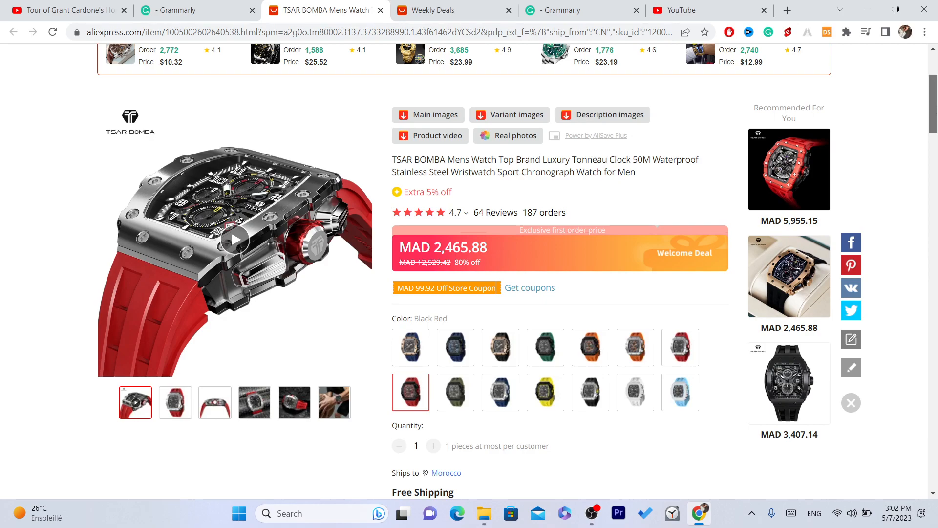
scroll(down, 3)
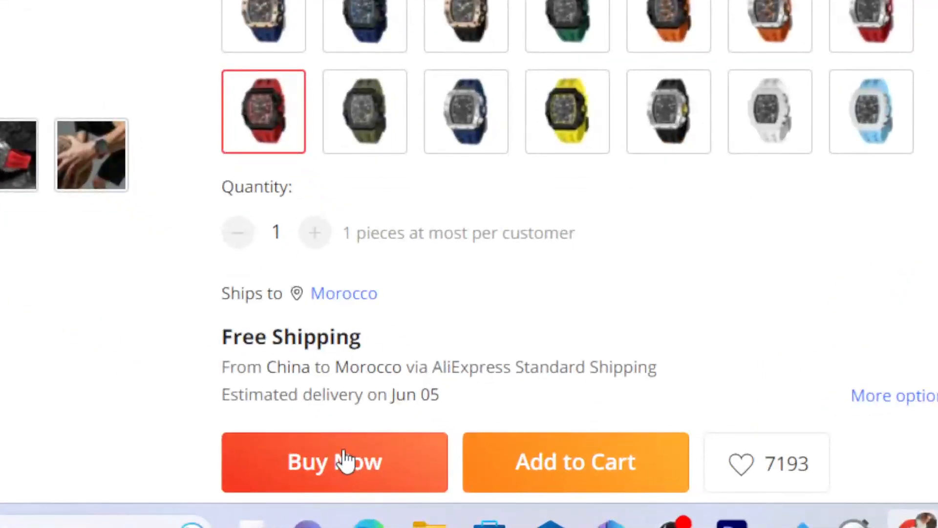
click(334, 462)
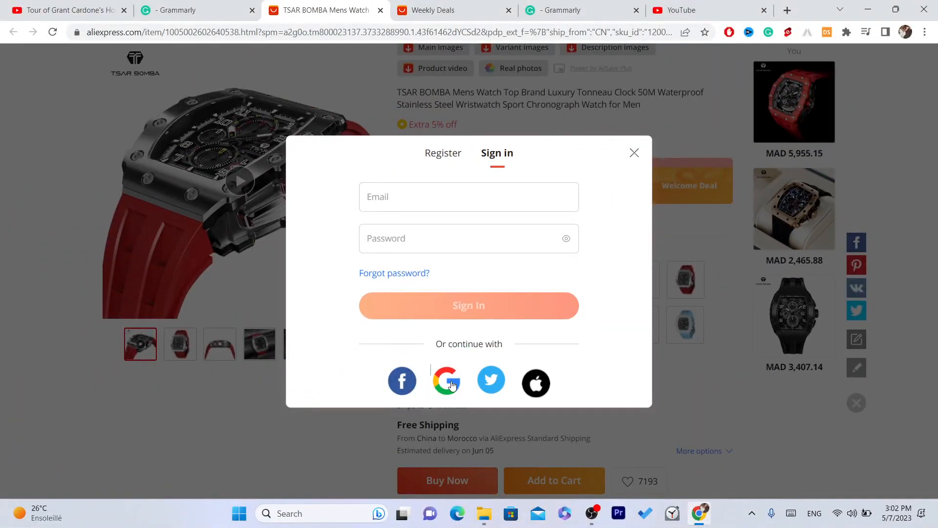
click(447, 381)
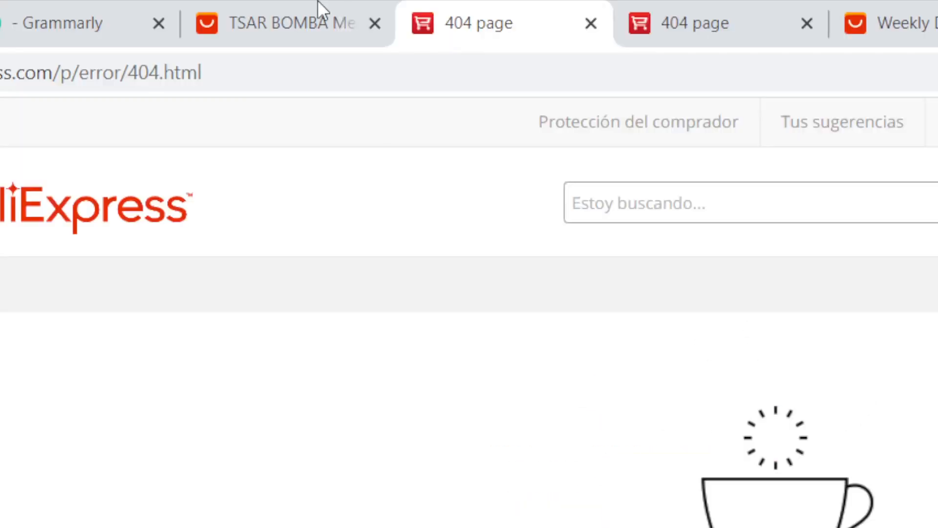
click(281, 23)
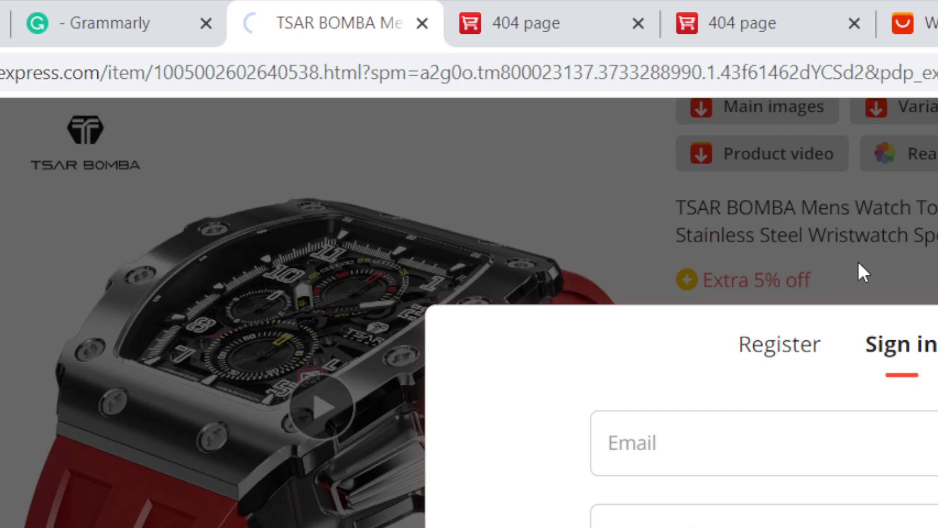
scroll(down, 3)
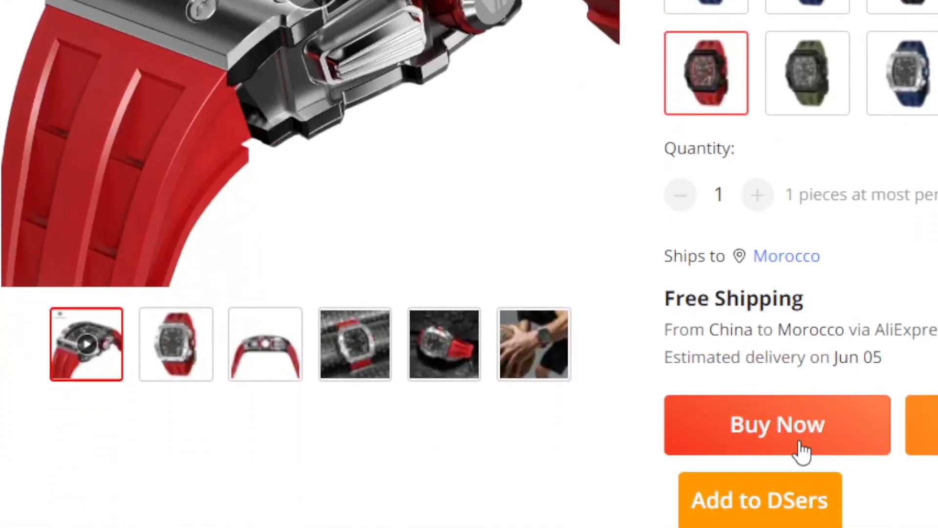
click(776, 424)
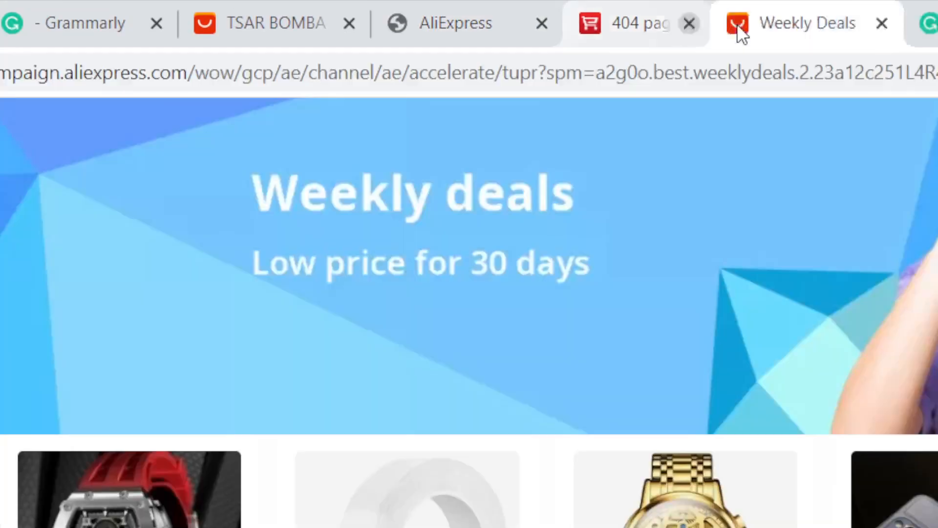
click(688, 24)
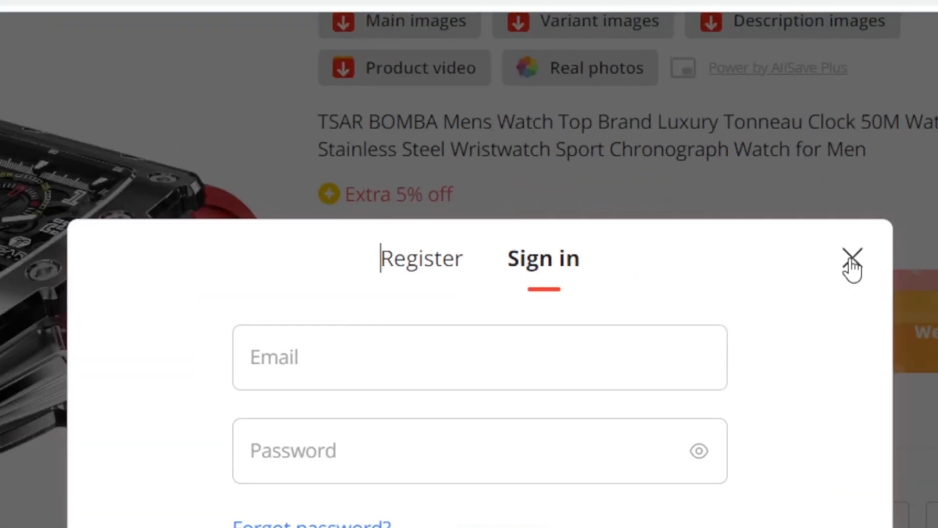
click(852, 258)
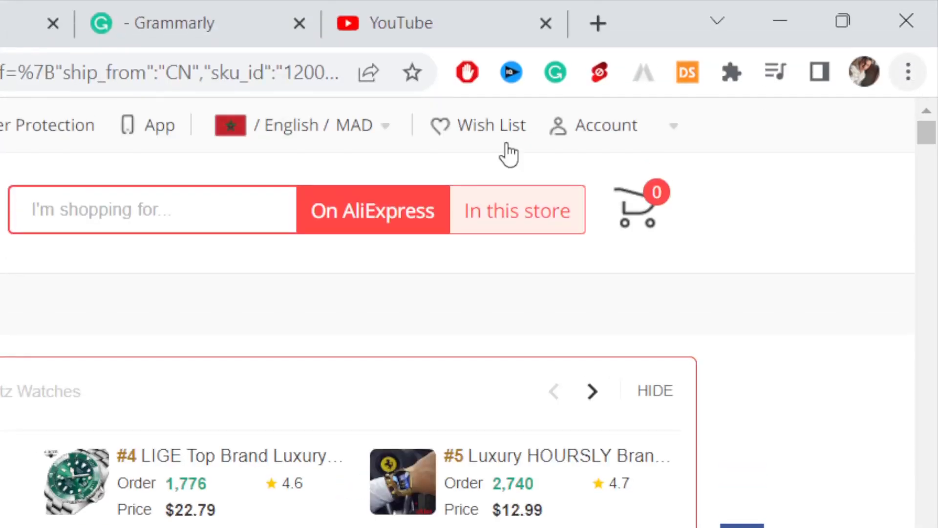
- Change the shipping destination to the United States with USD pricing
click(300, 126)
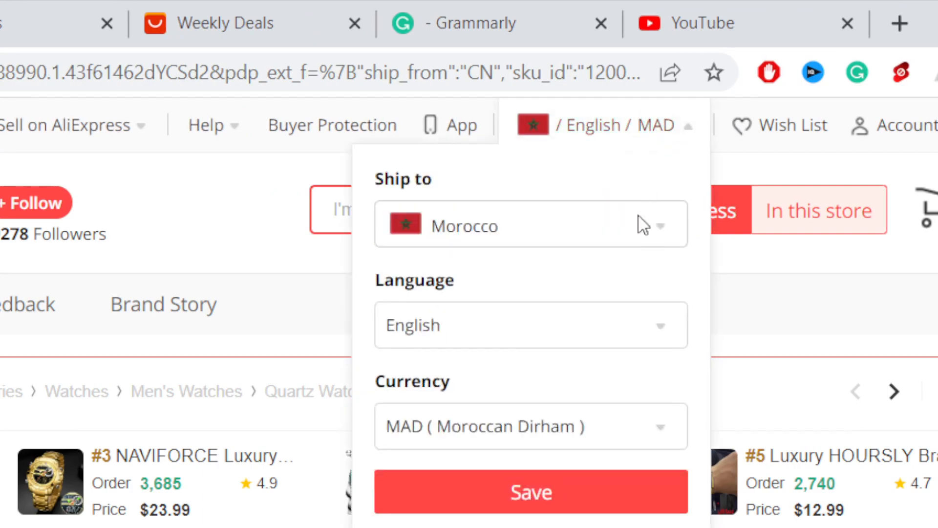
text(UNIT)
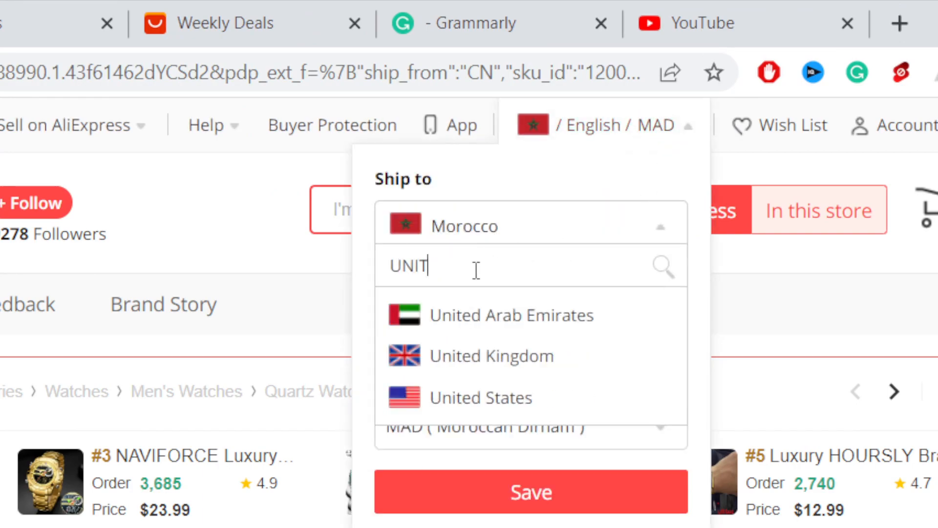
click(480, 397)
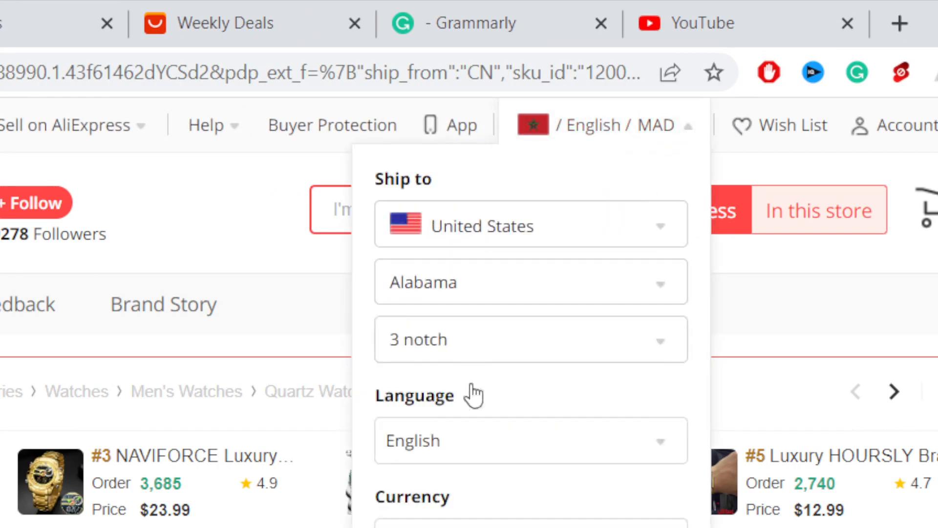
- Scroll the watch page to the quantity, free 15-day delivery and Buy Now section
scroll(down, 3)
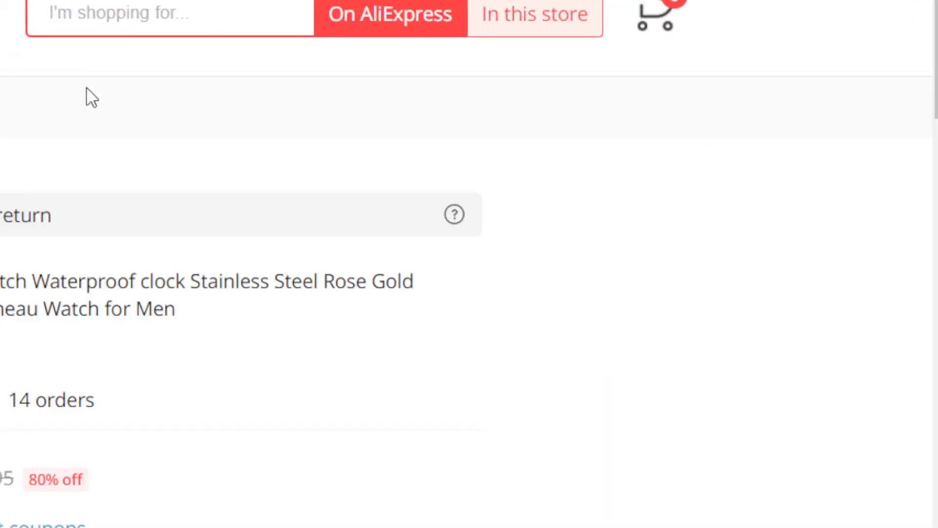
scroll(up, 3)
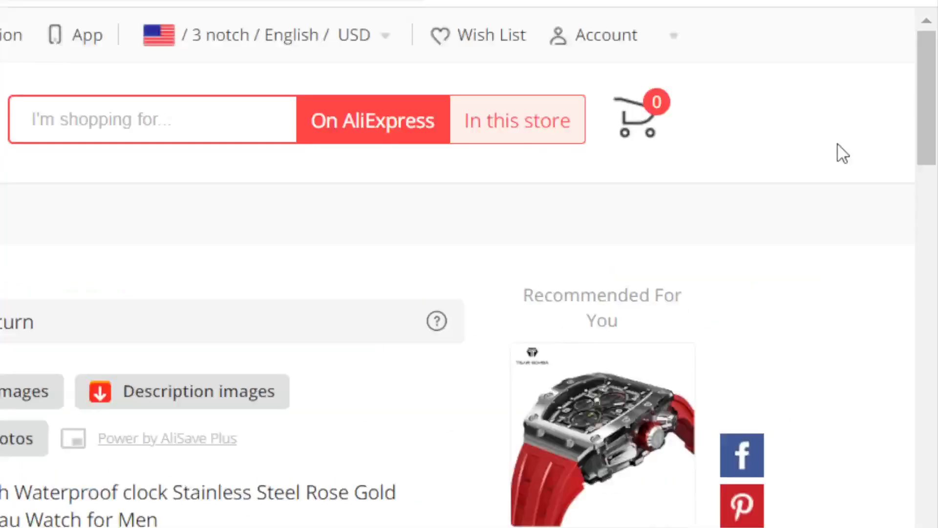
scroll(down, 3)
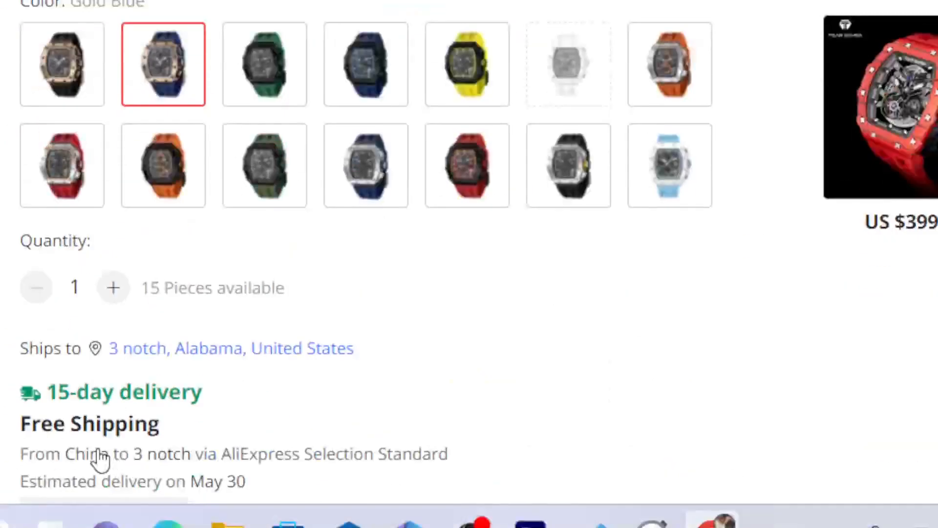
scroll(down, 3)
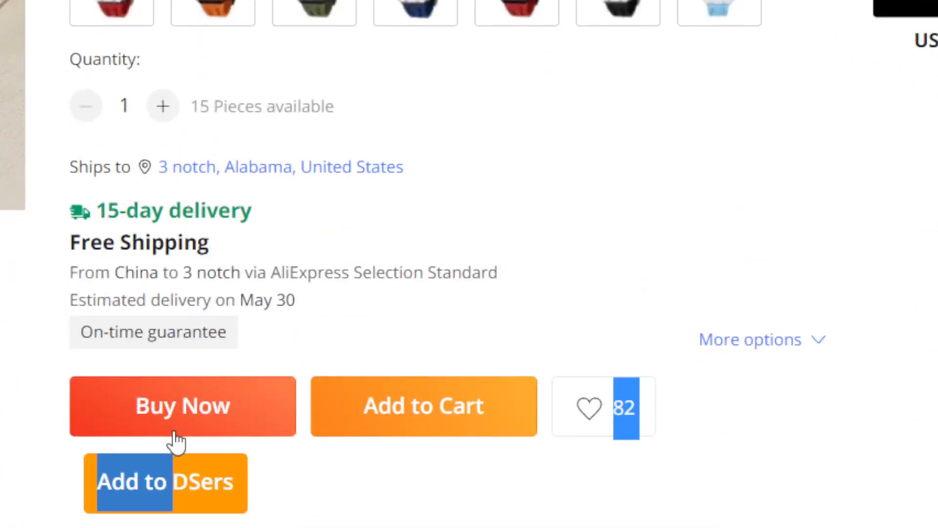
- Buy the watch now and sign in with Google to reach the $180.61 order confirmation
click(182, 406)
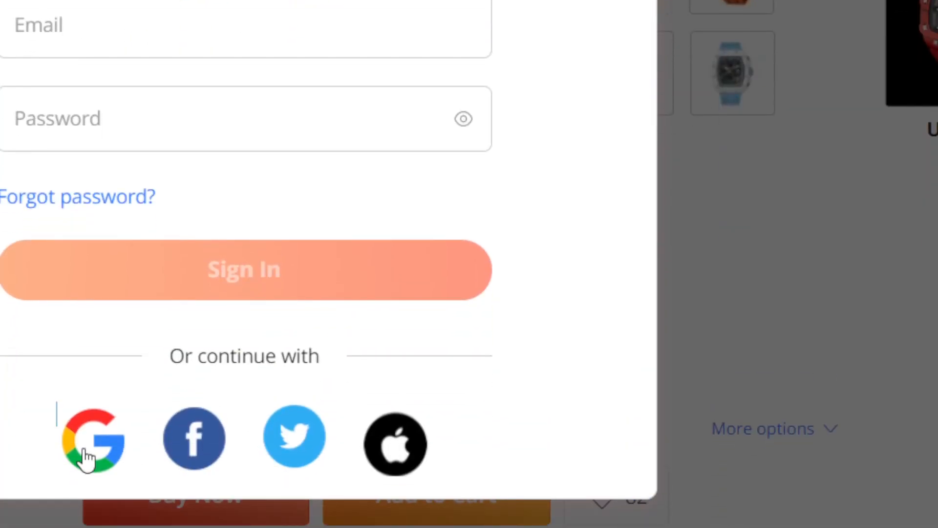
click(93, 437)
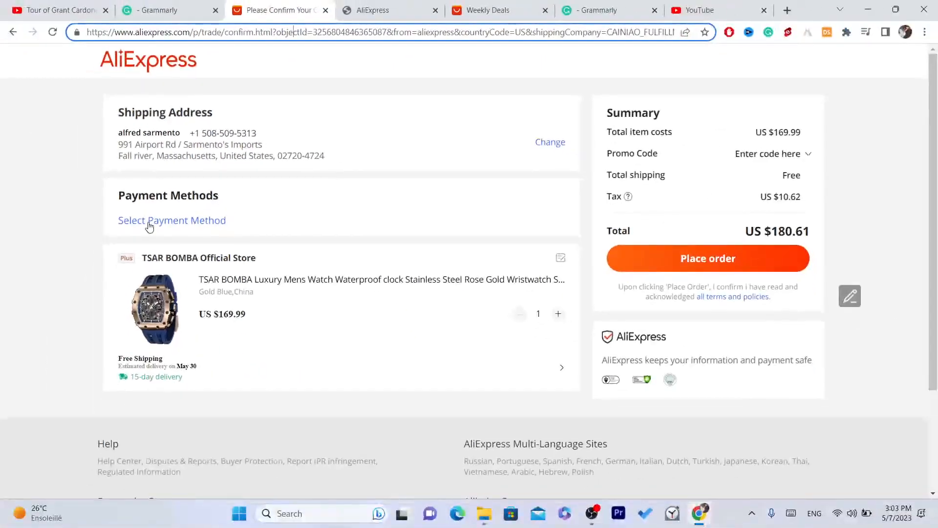
- Add a new payment card and paste the Discover card number from the notes tab
click(171, 220)
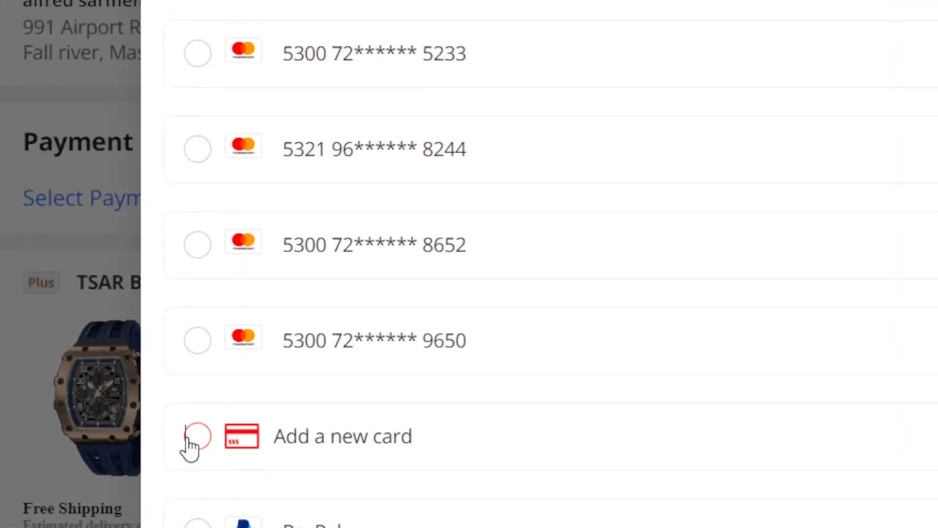
click(197, 436)
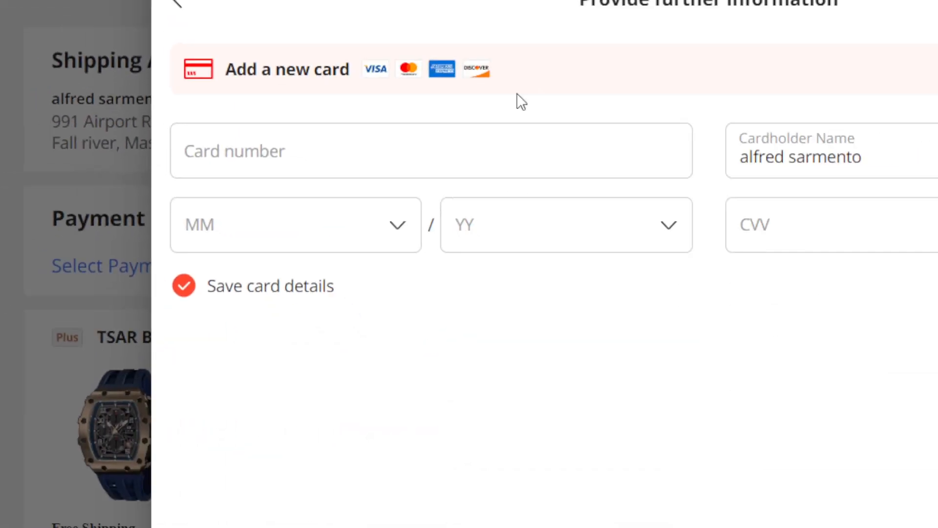
click(311, 154)
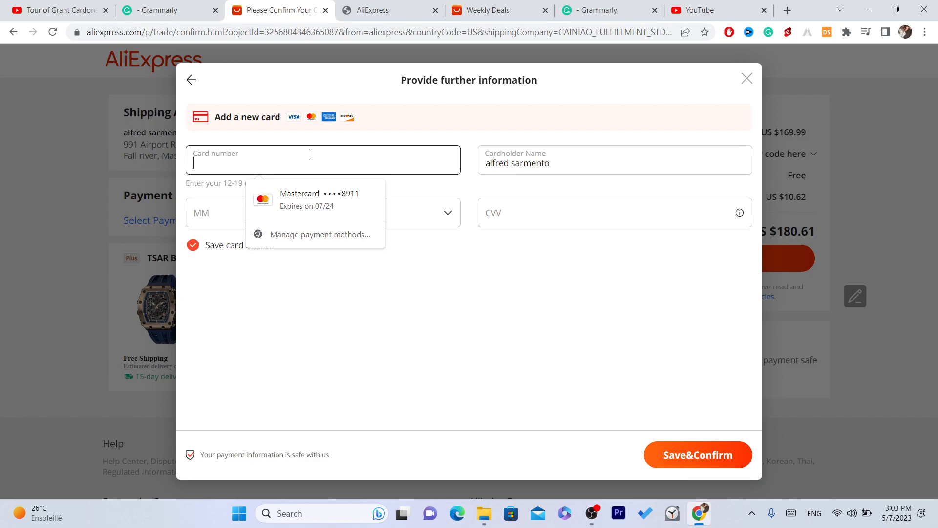
click(162, 10)
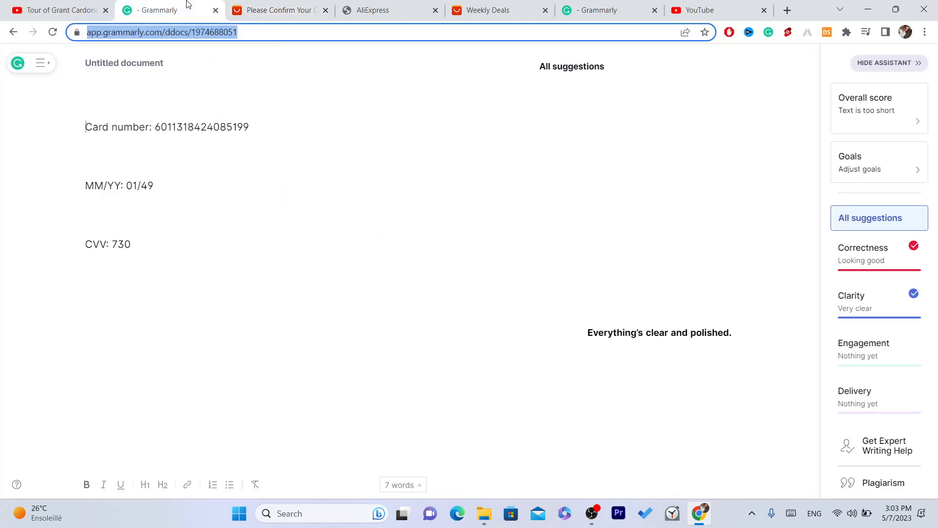
double_click(202, 127)
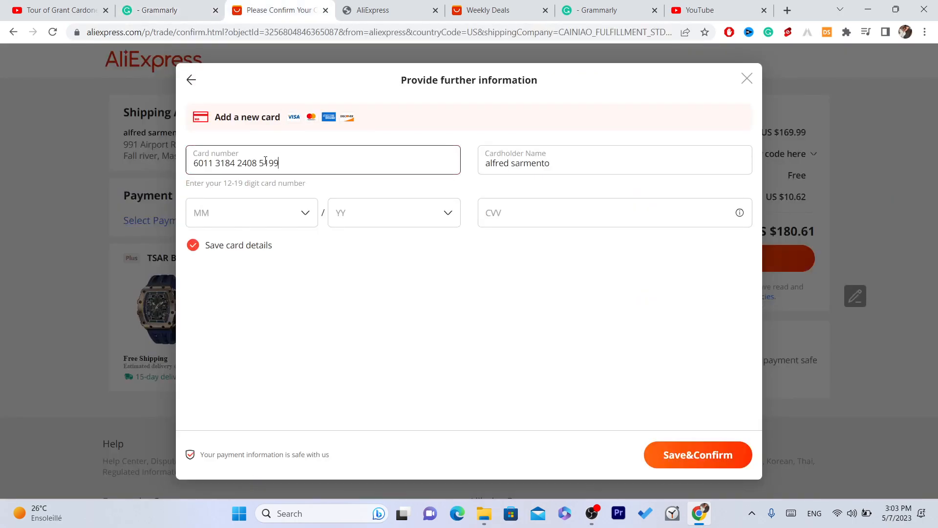
click(167, 10)
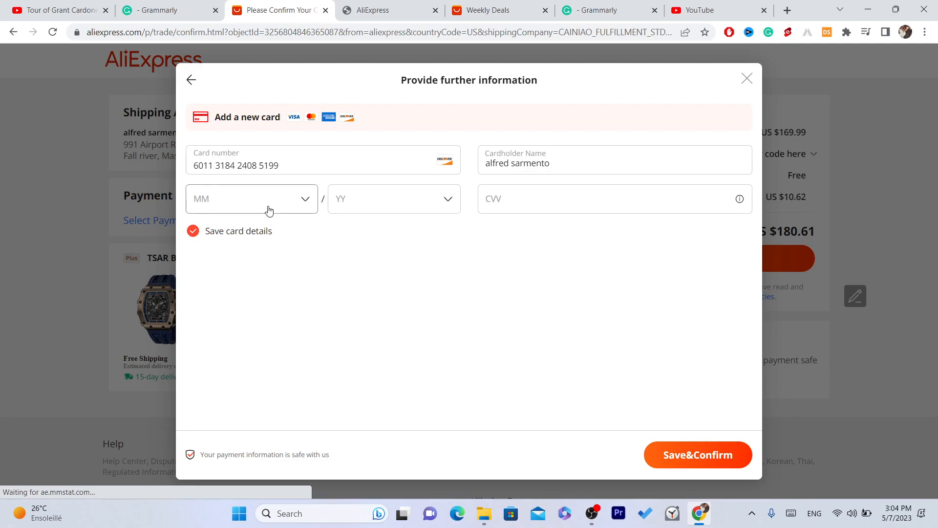
- Set the card expiry to 01/2049 and begin entering the CVV from the notes
click(251, 198)
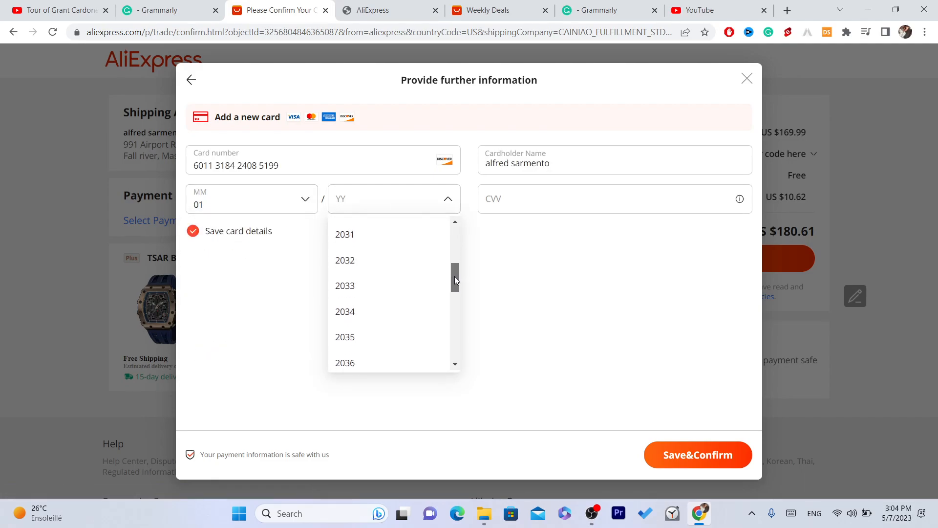
scroll(down, 3)
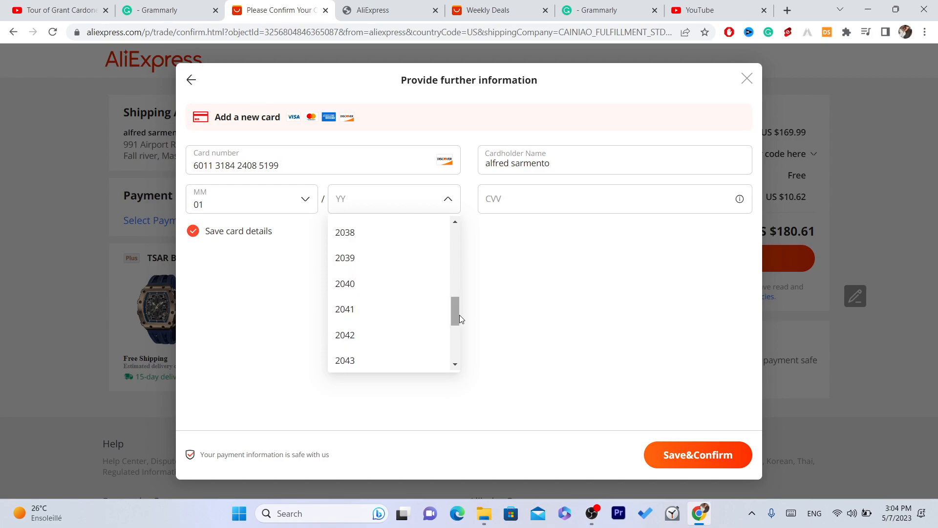
scroll(down, 3)
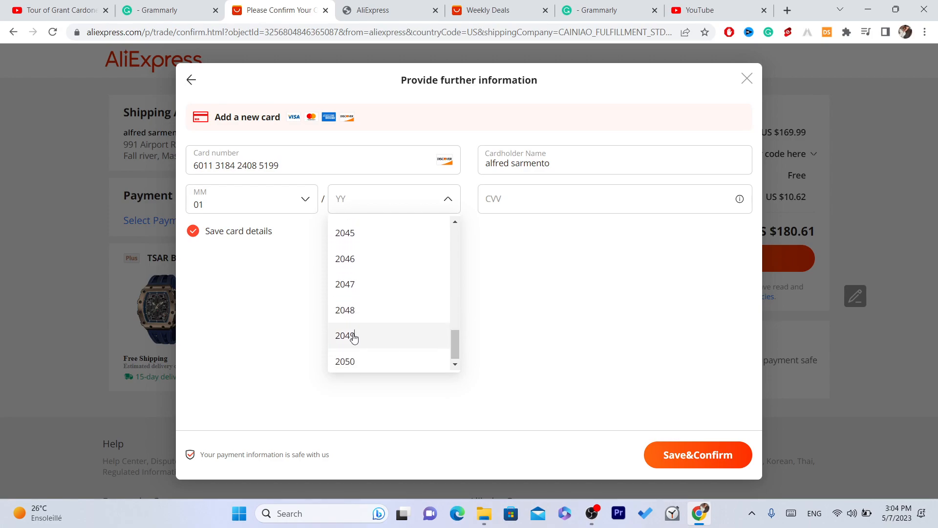
click(159, 11)
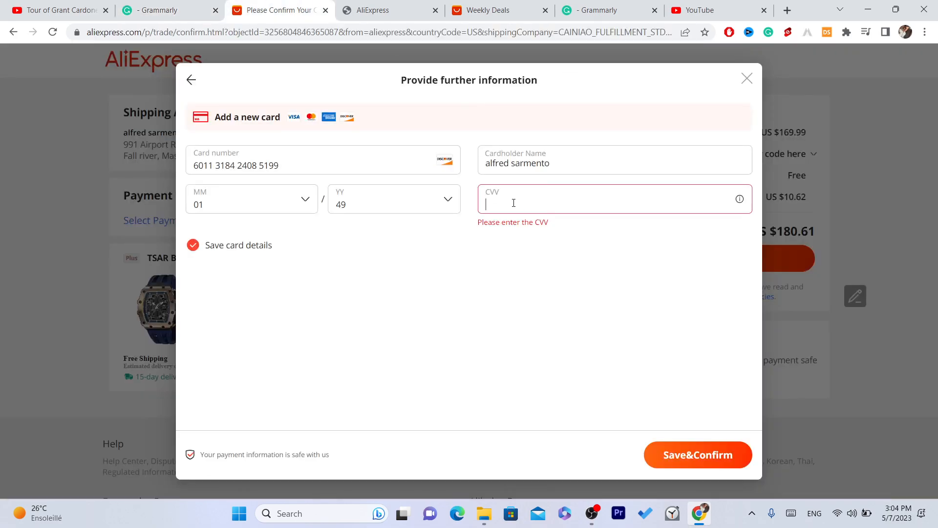
click(168, 11)
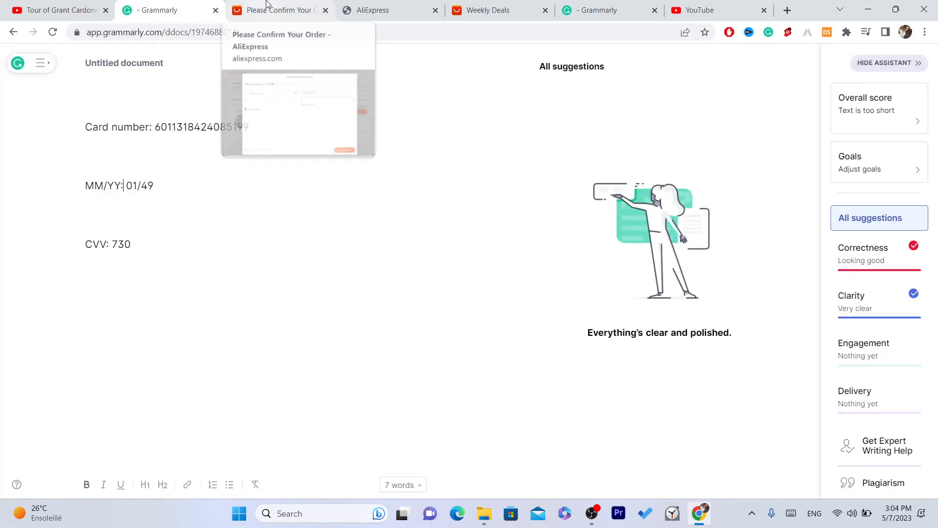
click(275, 10)
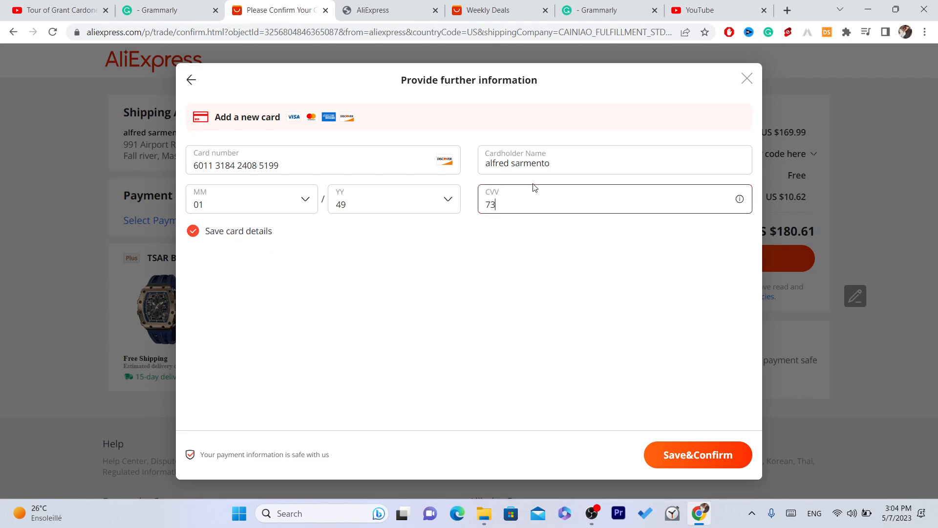
- Save the Discover card and submit payment, which fails for security reasons
click(698, 455)
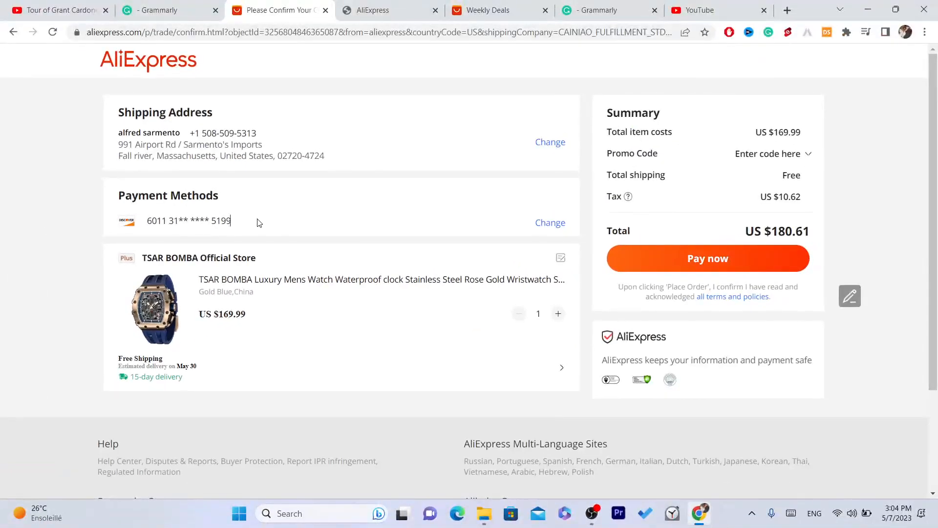
double_click(221, 221)
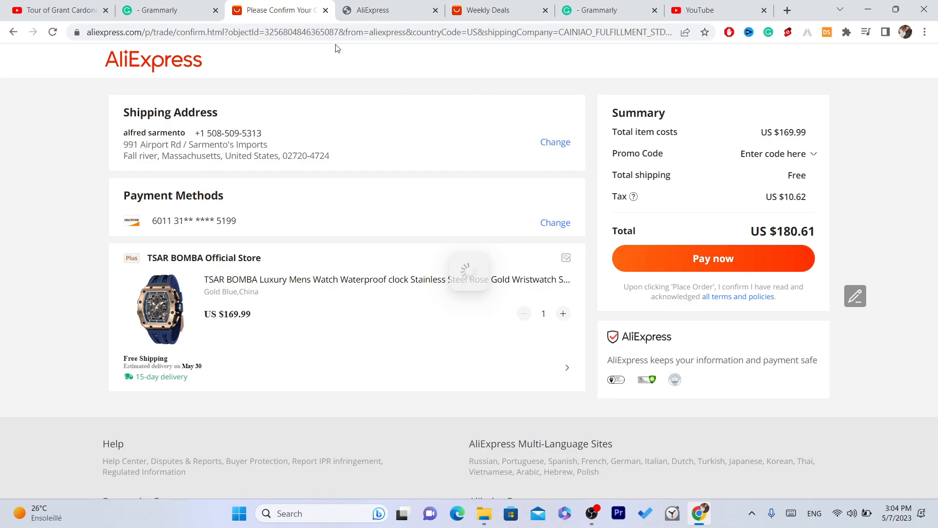
click(712, 258)
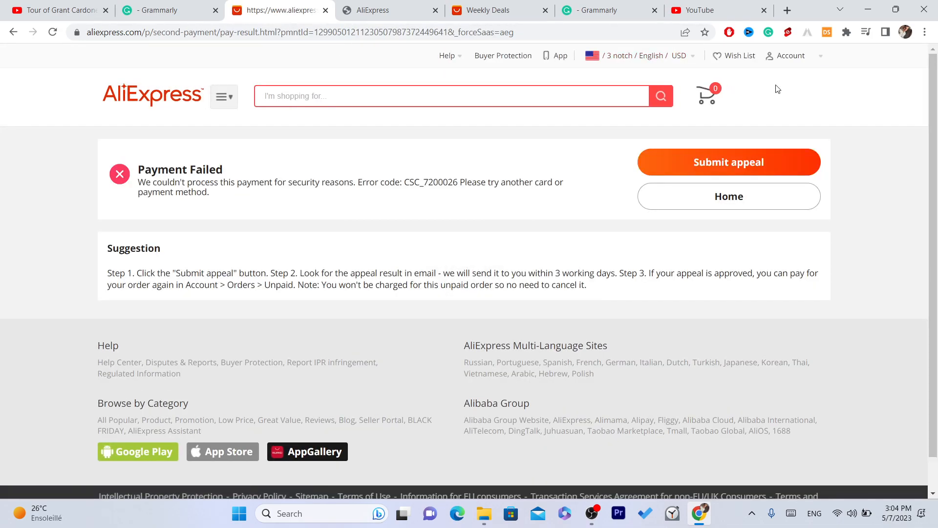
- Go to Account > My Orders and scroll to the US $180.61 awaiting-payment watch order
click(789, 56)
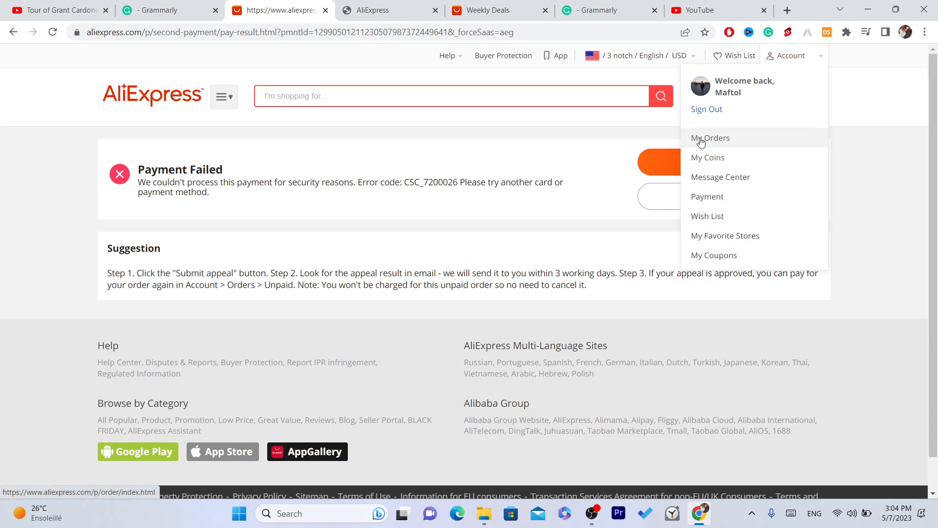
click(711, 138)
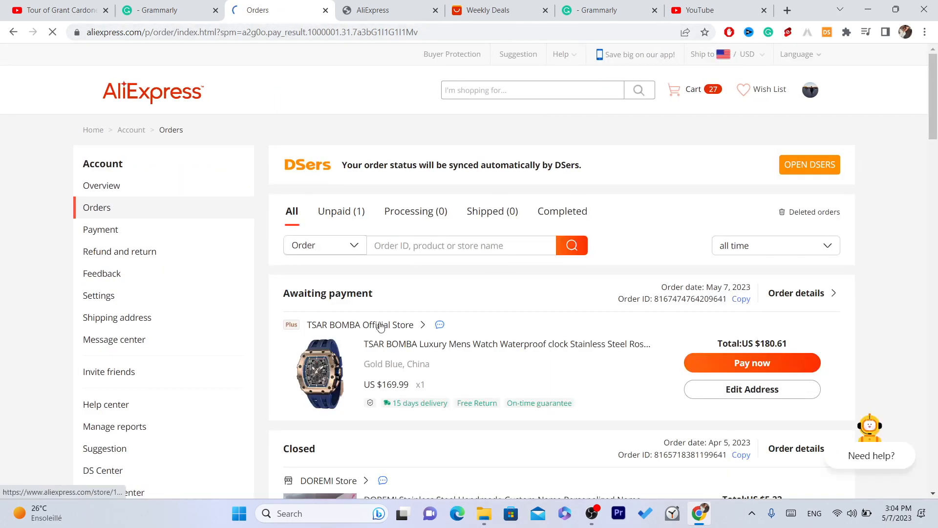
scroll(down, 3)
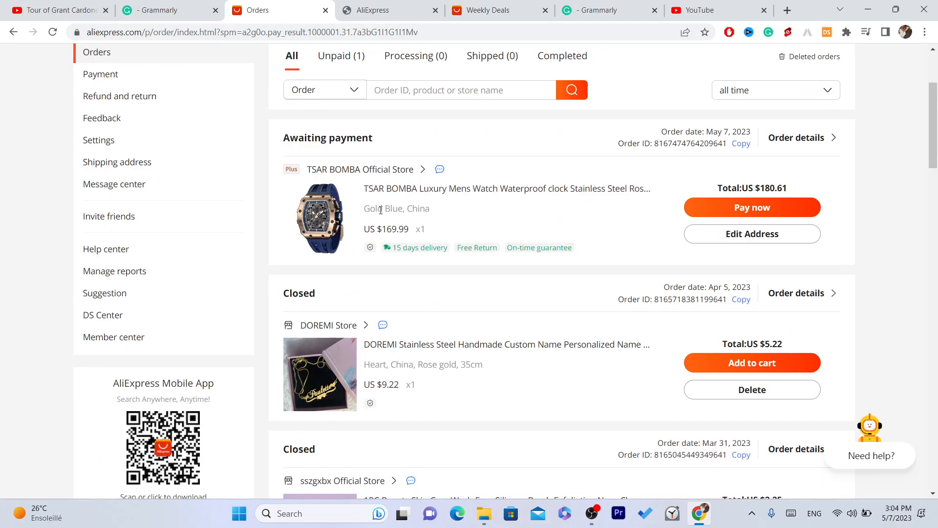
mouse_move(440, 170)
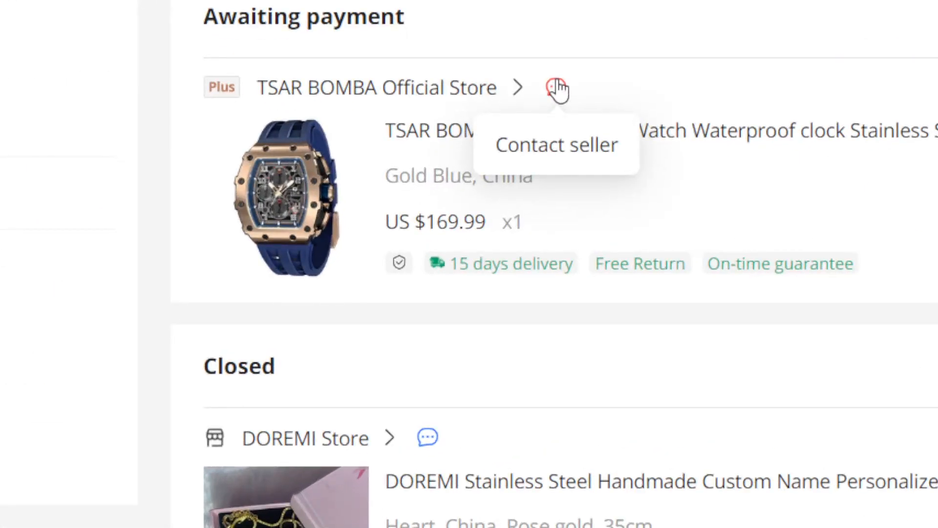
mouse_move(522, 233)
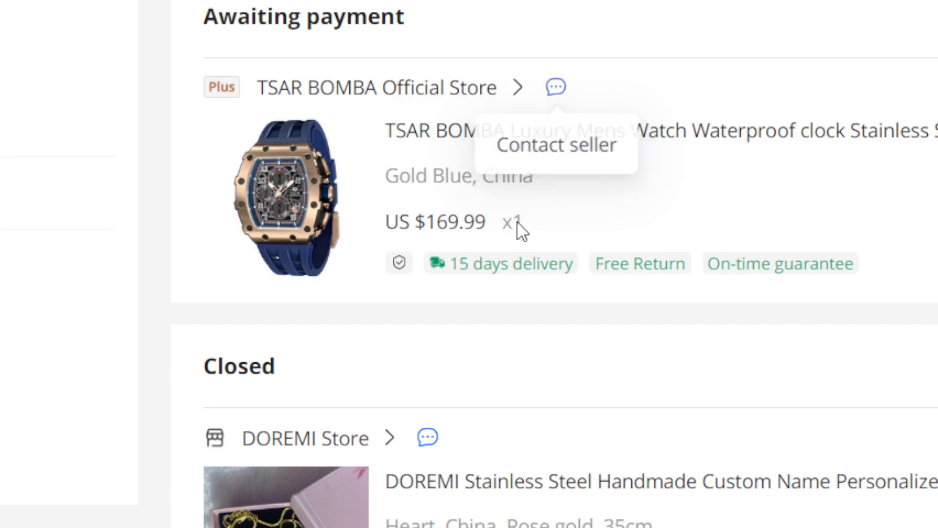